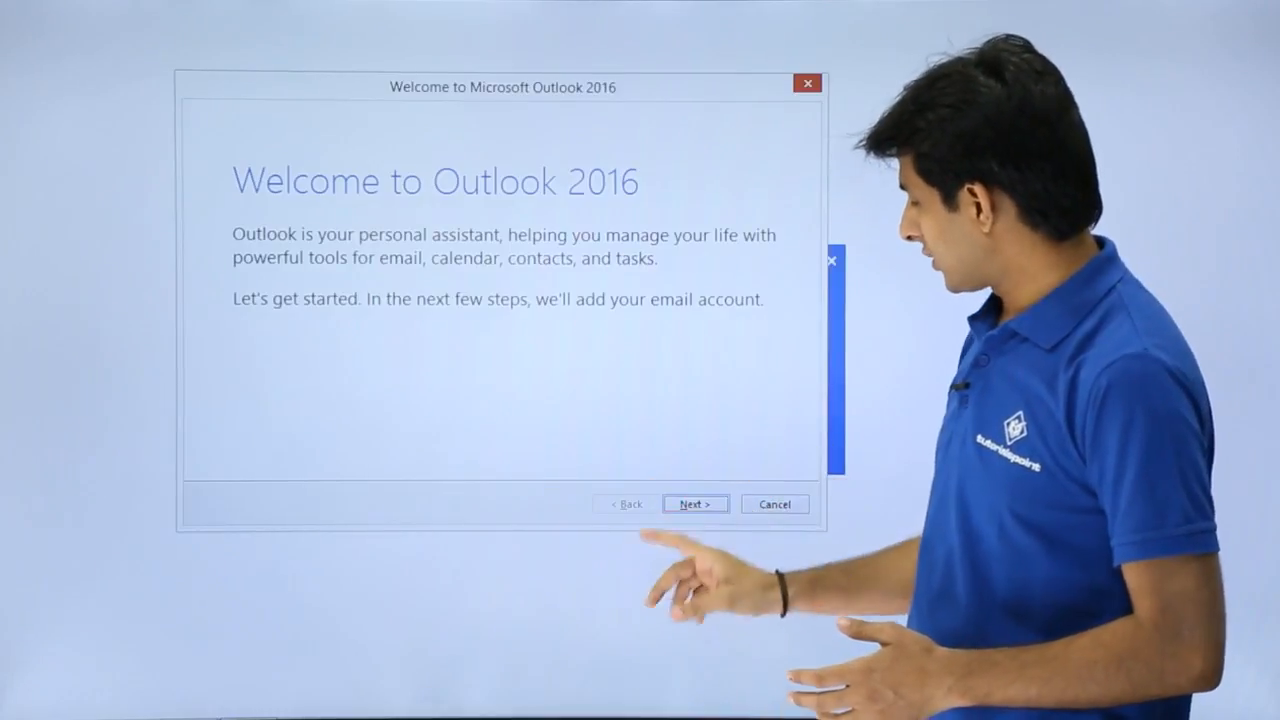
Advance past the Welcome to Outlook 2016 screen with Next.
{"action": "left_click", "coordinate": [695, 503]}
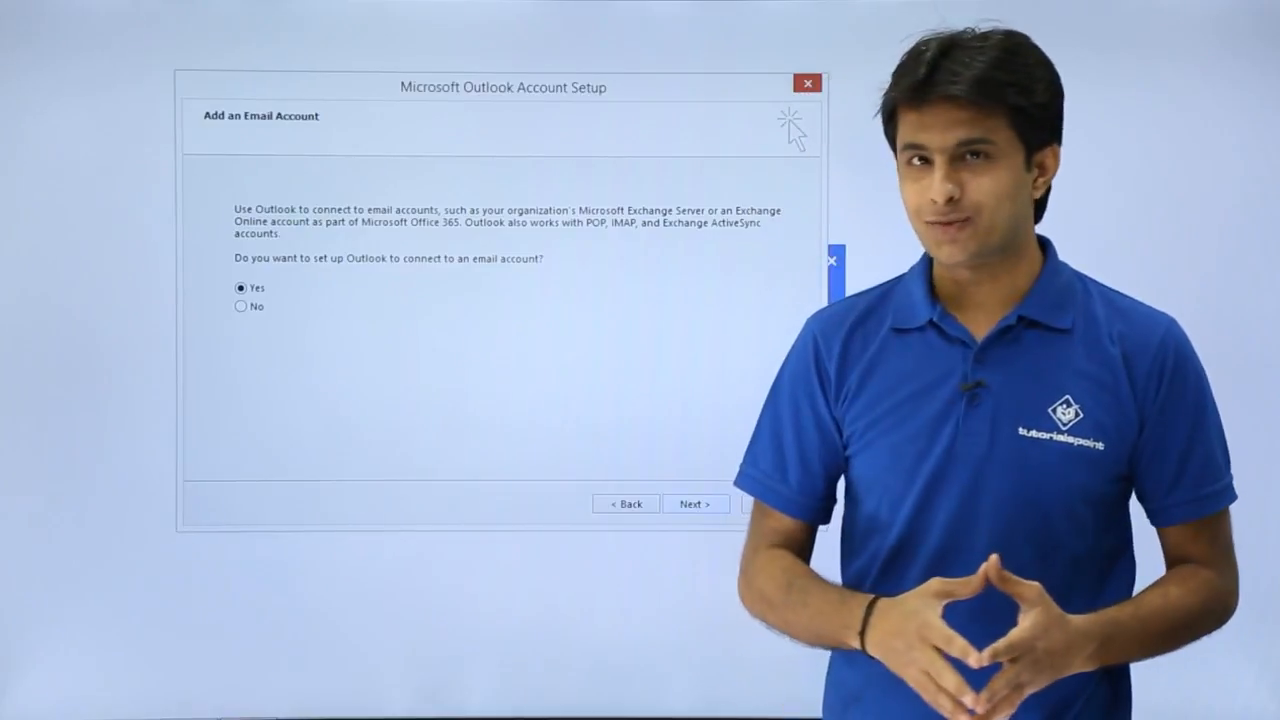
Confirm Yes to adding an email account and continue to Auto Account Setup.
{"action": "left_click", "coordinate": [695, 503]}
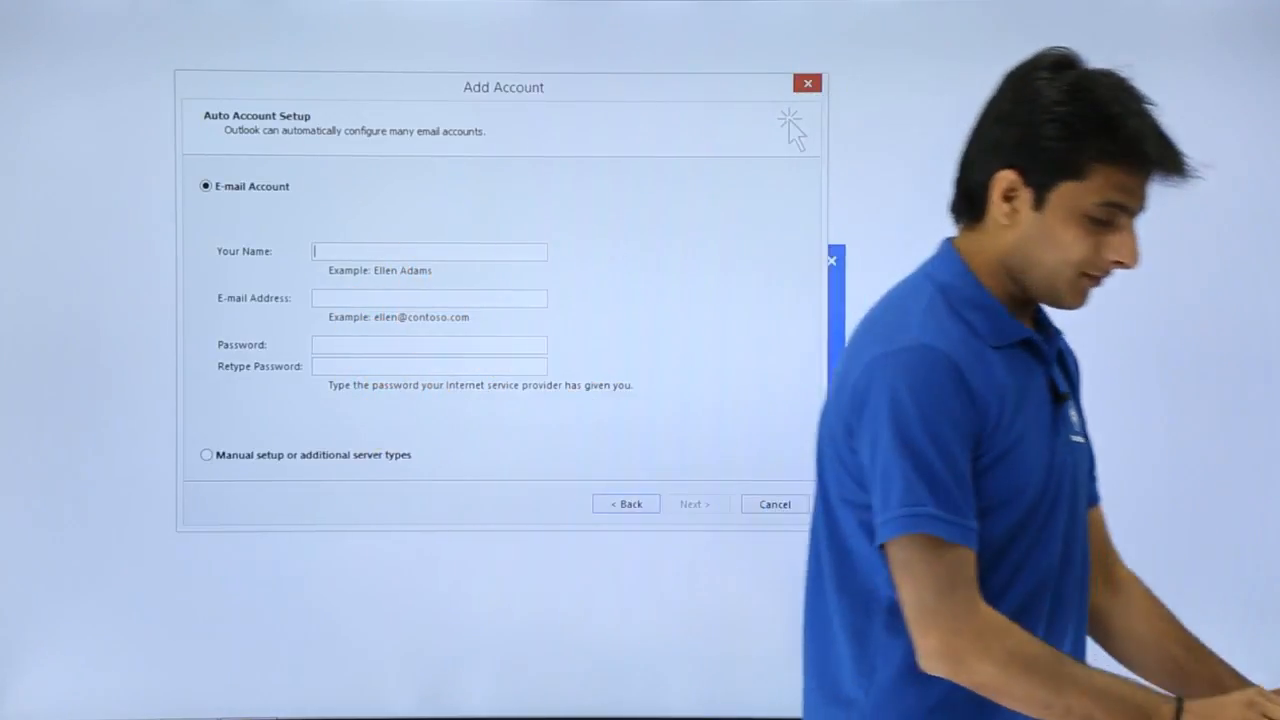
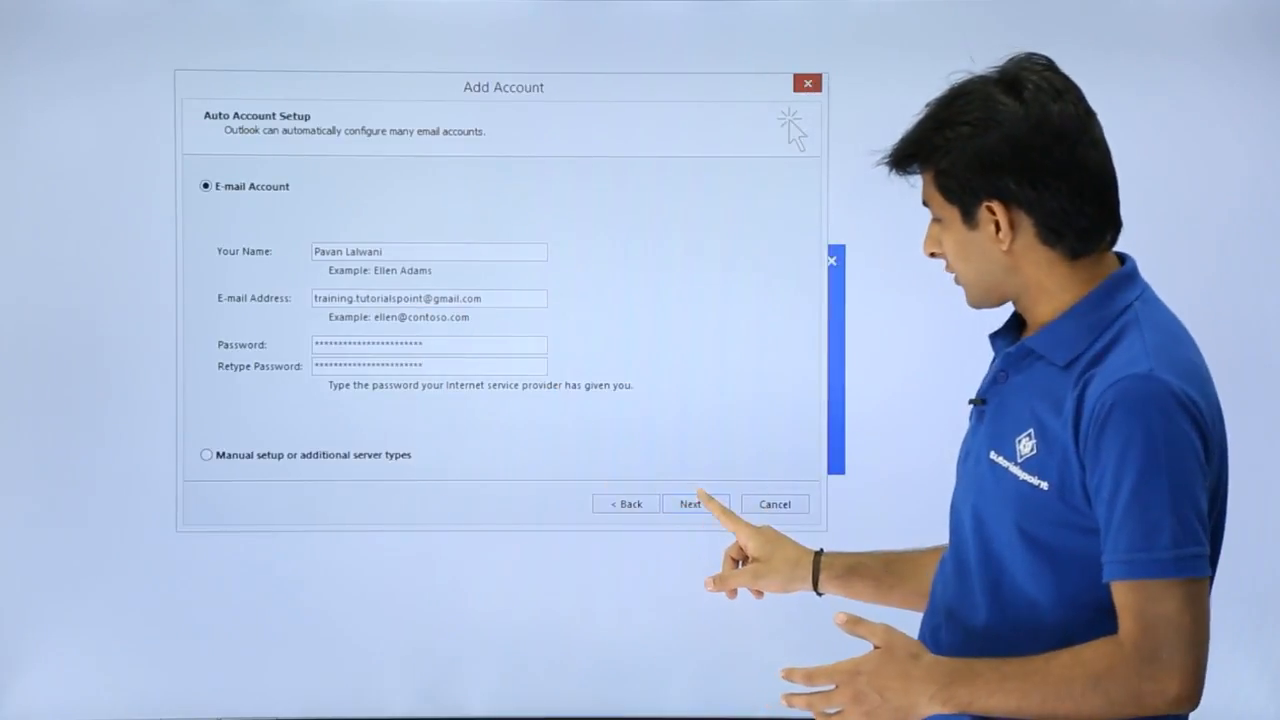
Start automatic setup and confirm the imap.gmail.com password prompt with OK.
{"action": "left_click", "coordinate": [695, 503]}
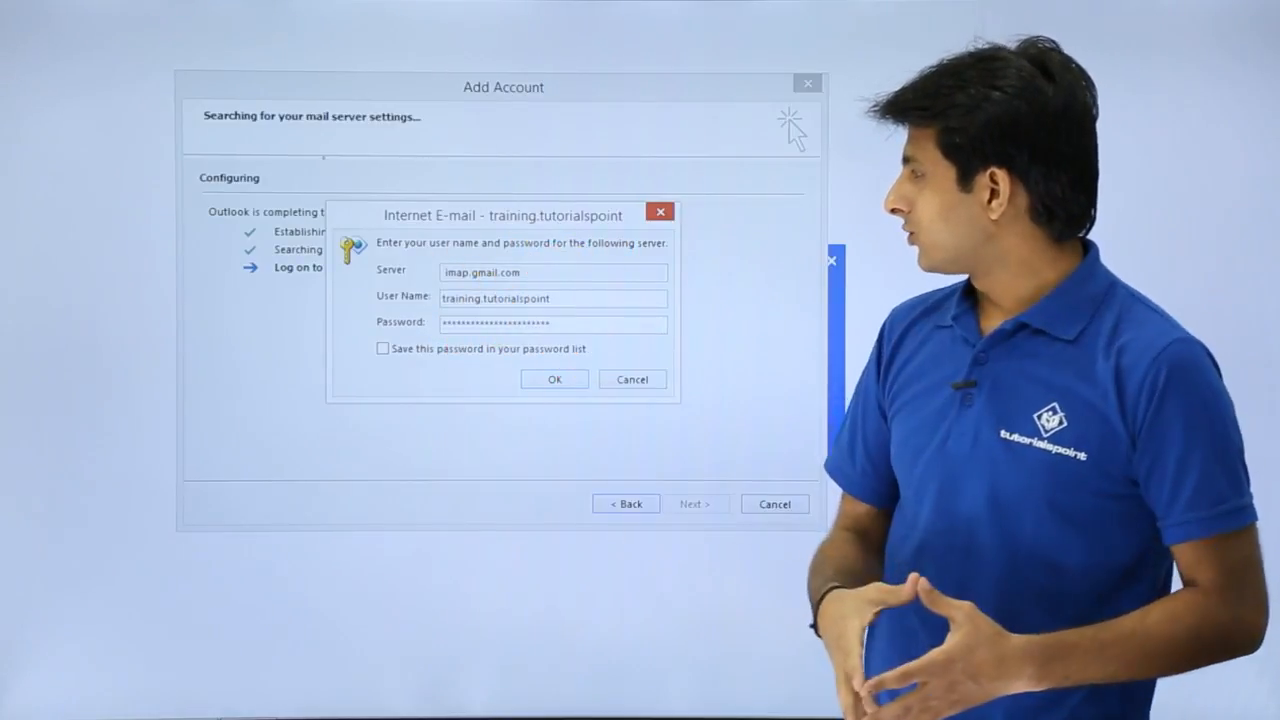
{"action": "left_click", "coordinate": [554, 379]}
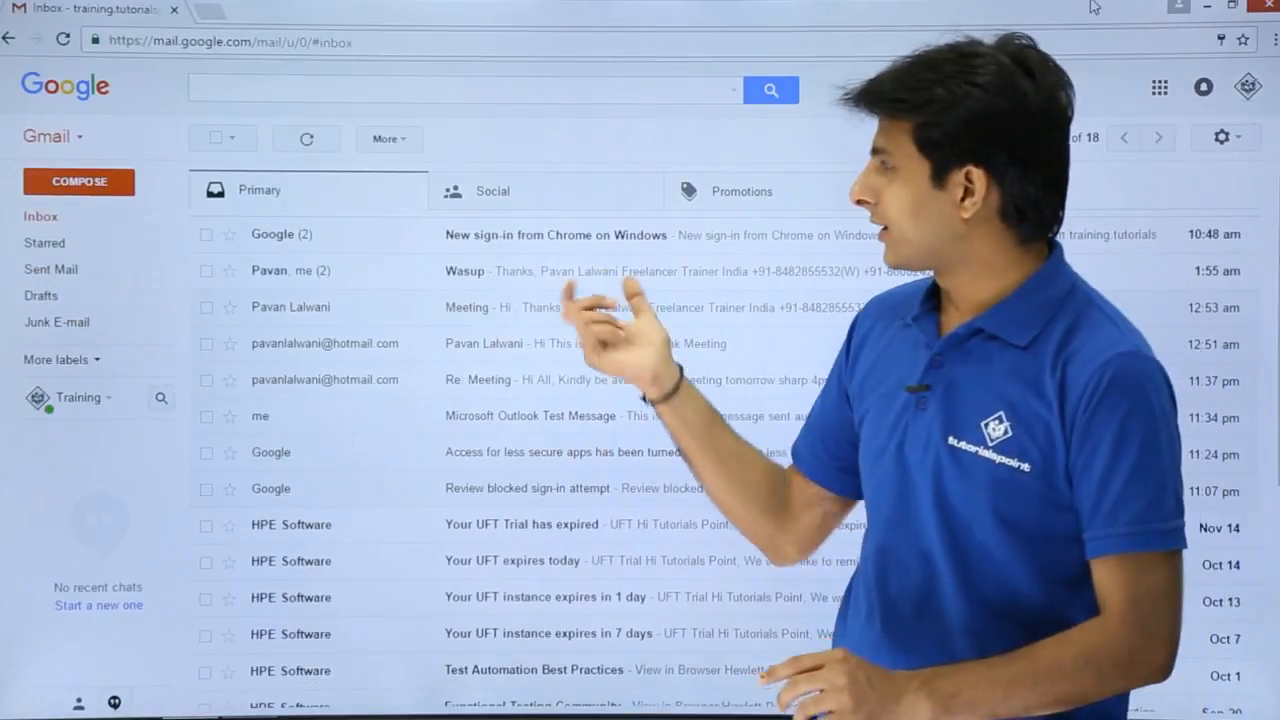
Open the Google account panel from the avatar at Gmail's top right.
{"action": "left_click", "coordinate": [1243, 89]}
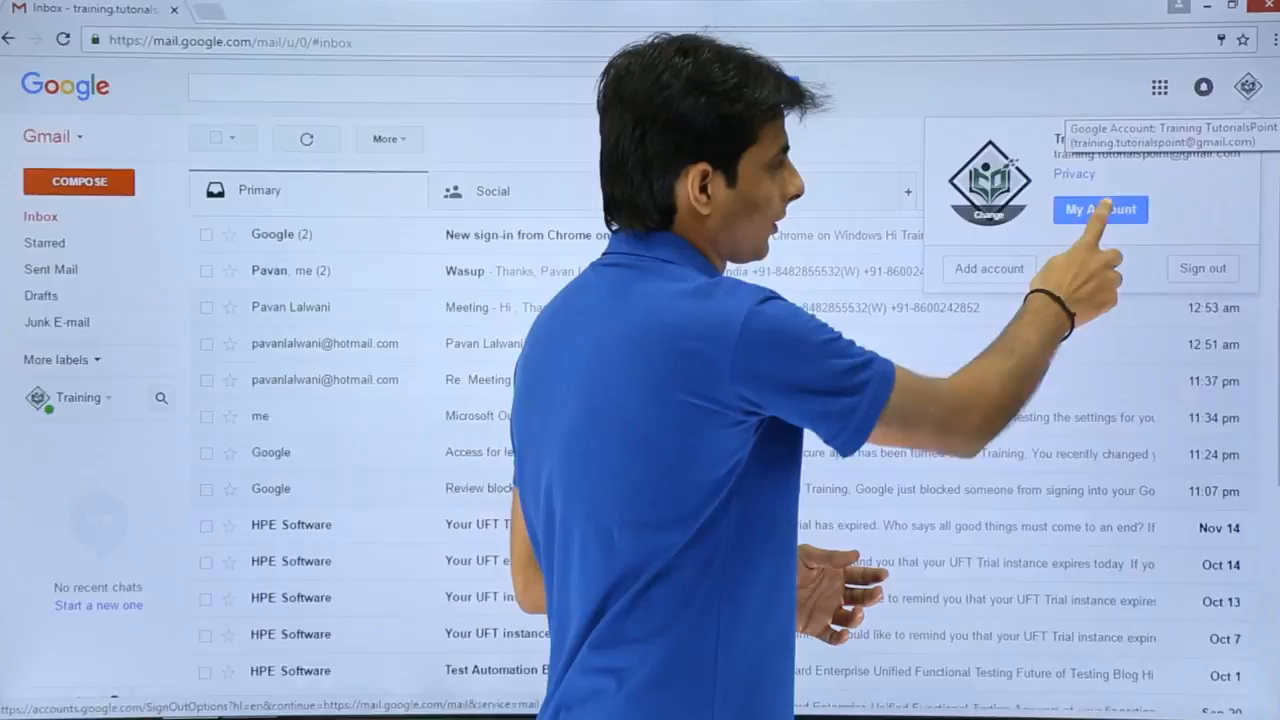
Switch 'Allow less secure apps' on under My Account's Sign-in & security.
{"action": "left_click", "coordinate": [1101, 209]}
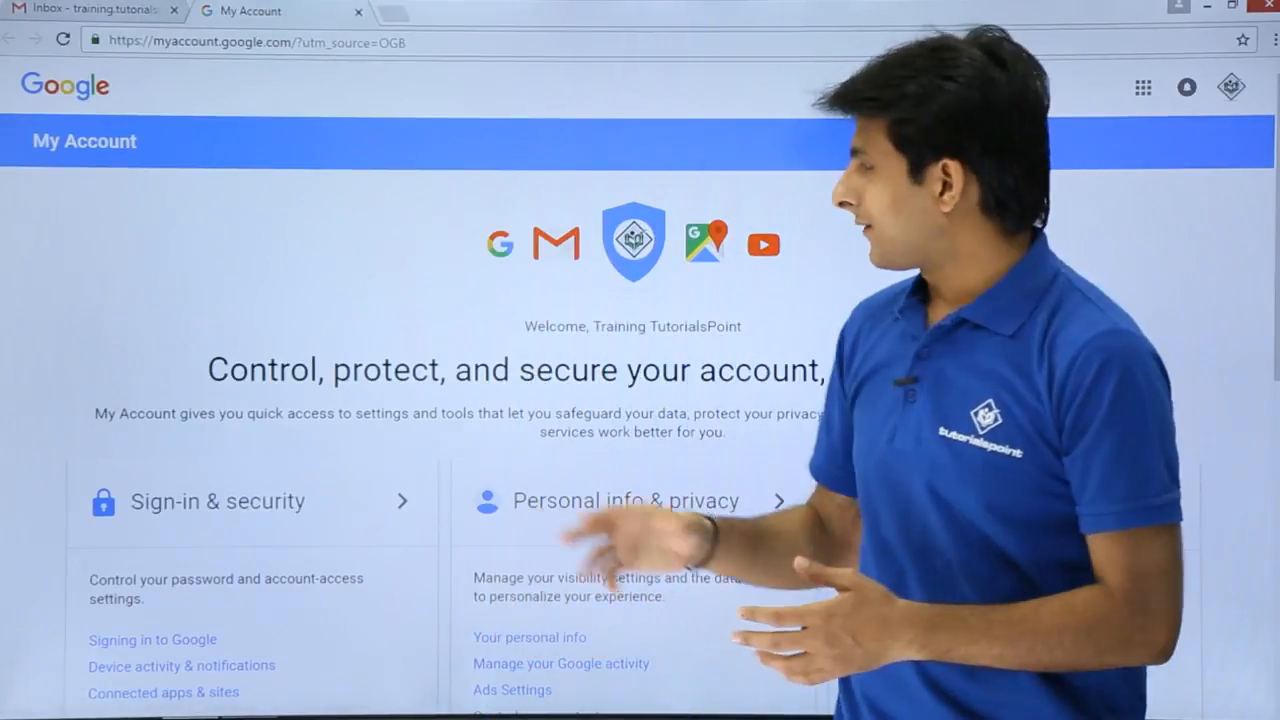
{"action": "scroll", "scroll_direction": "down", "scroll_amount": 3}
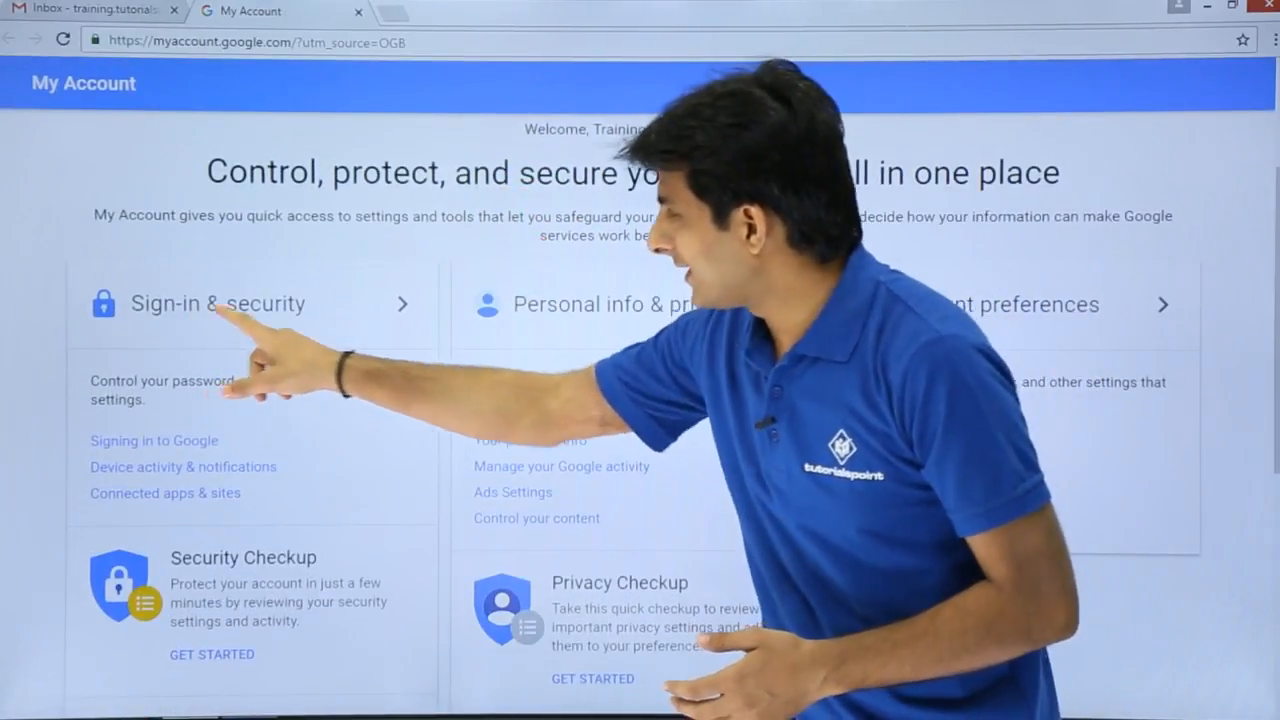
{"action": "left_click", "coordinate": [217, 303]}
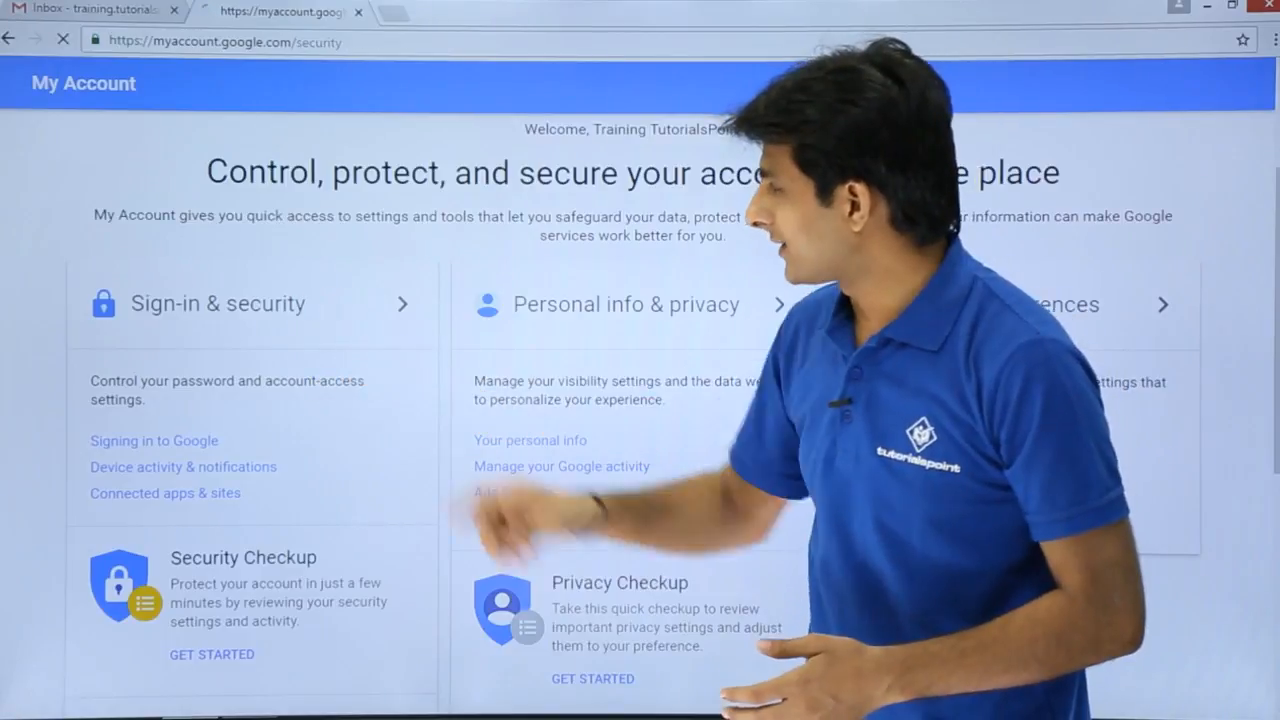
{"action": "left_click", "coordinate": [218, 303]}
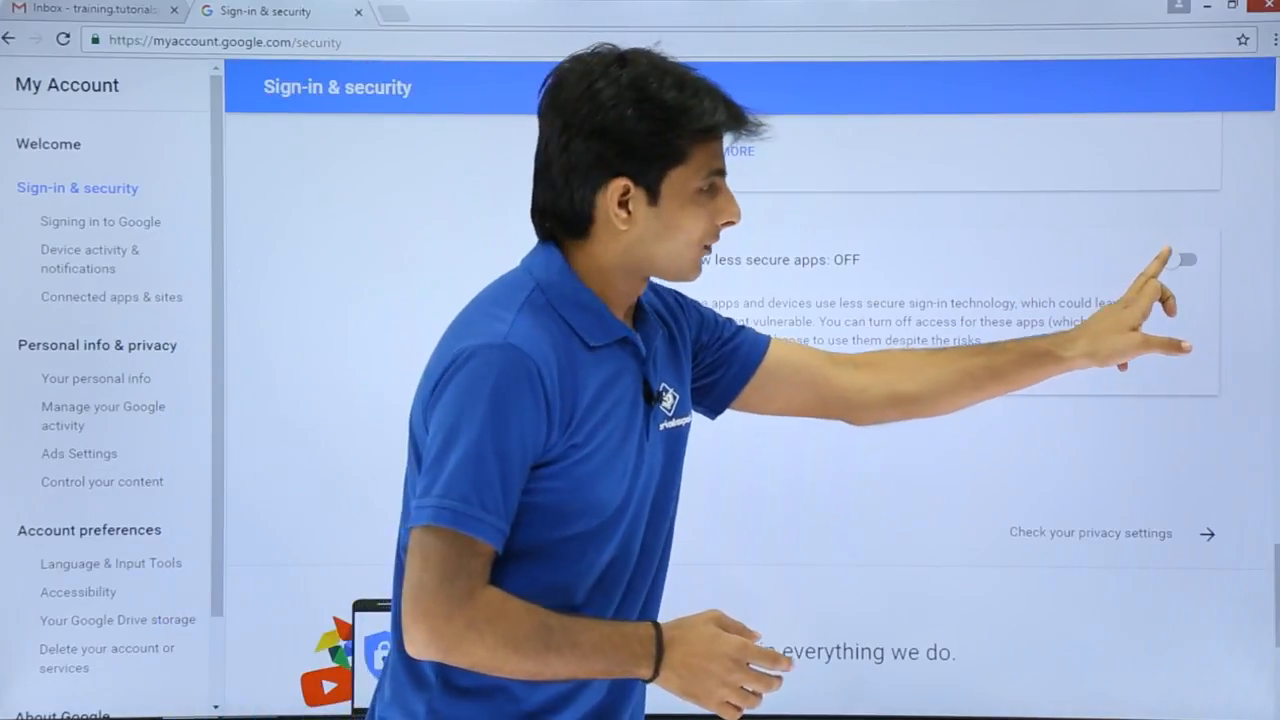
{"action": "left_click", "coordinate": [1188, 259]}
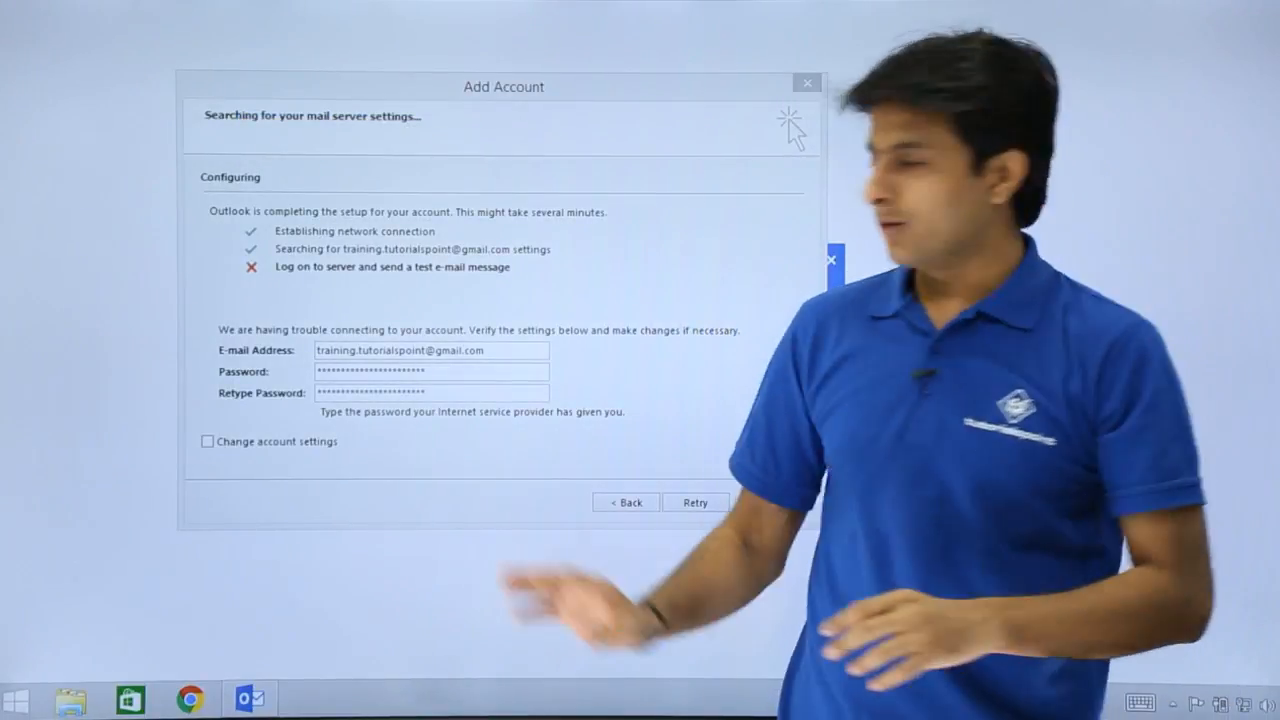
Retry the IMAP connection and finish once setup reports success.
{"action": "left_click", "coordinate": [695, 502]}
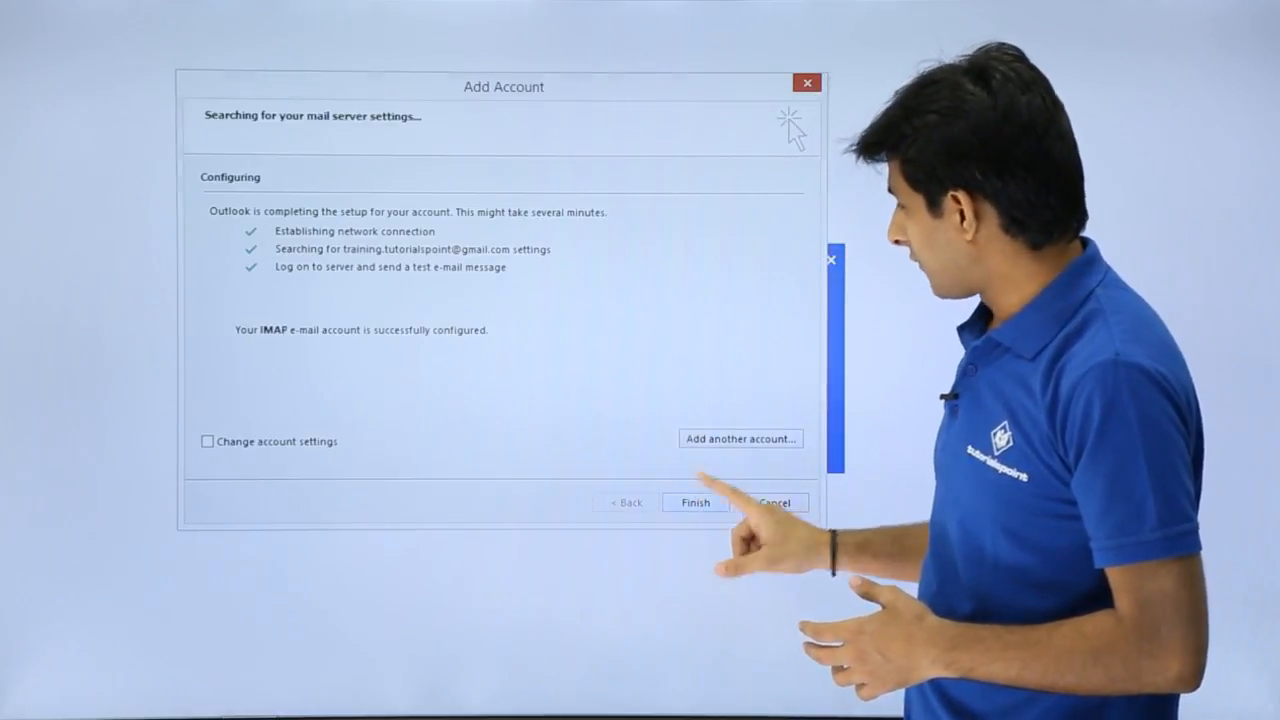
{"action": "left_click", "coordinate": [694, 502]}
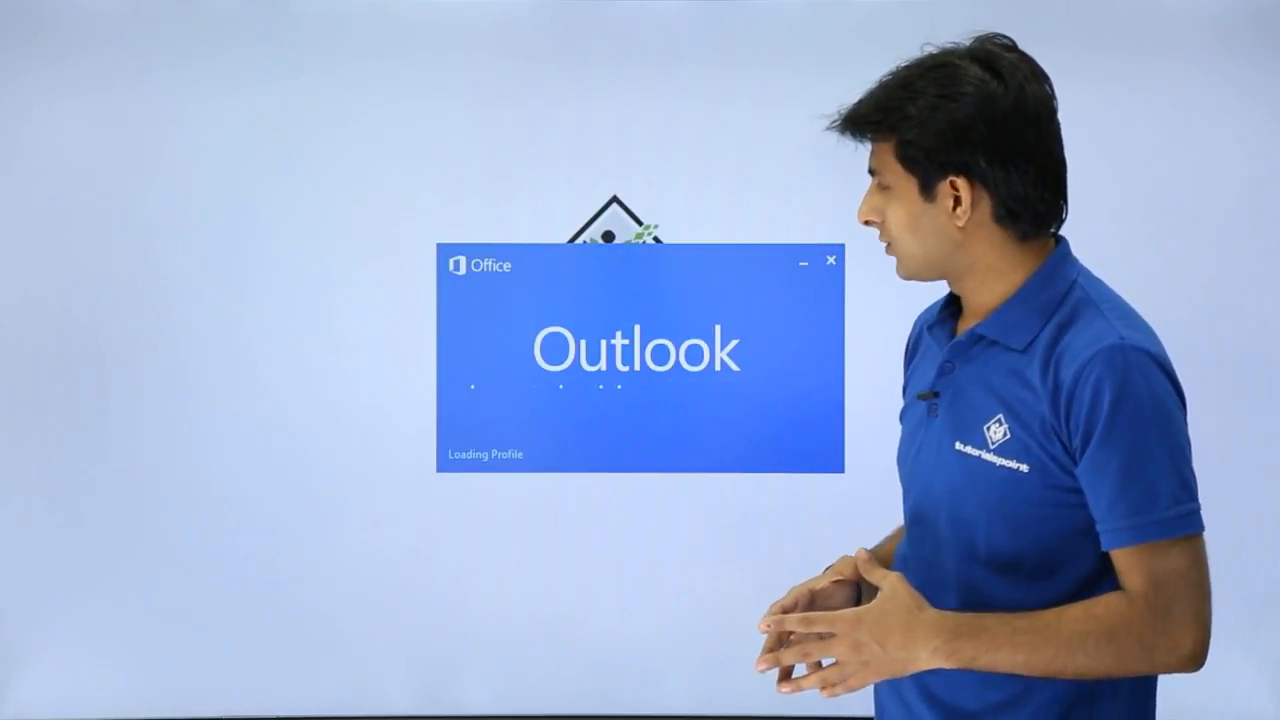